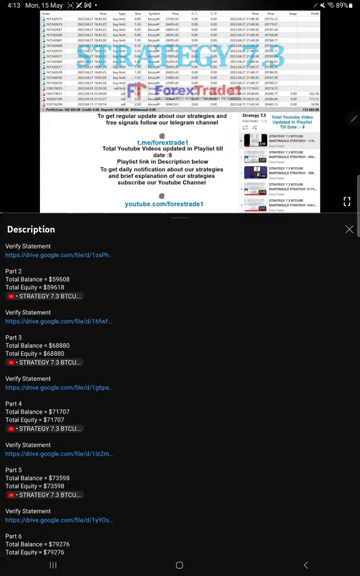
Step: Mark a Verify Statement link in the video description with red hand-drawn strokes
scroll(down, 3)
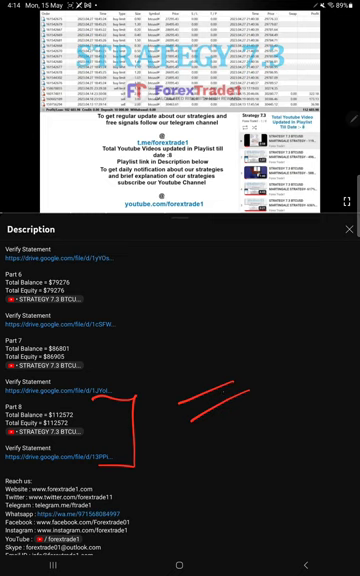
drag(204, 436, 290, 408)
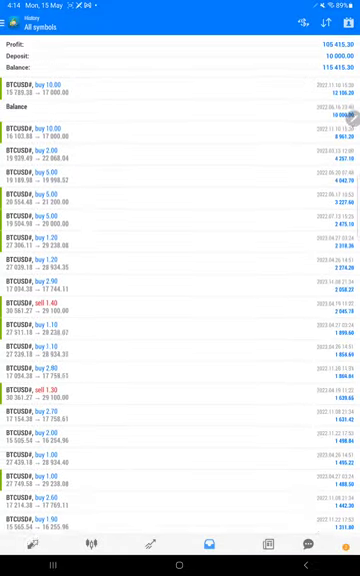
scroll(down, 3)
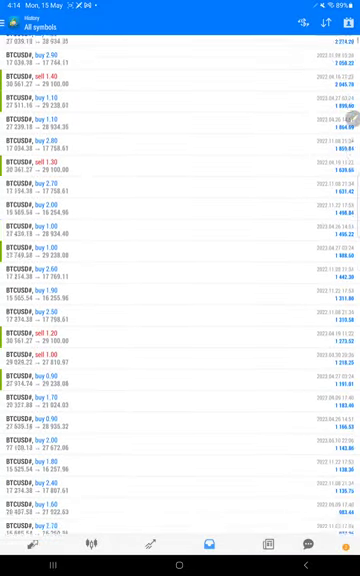
scroll(down, 3)
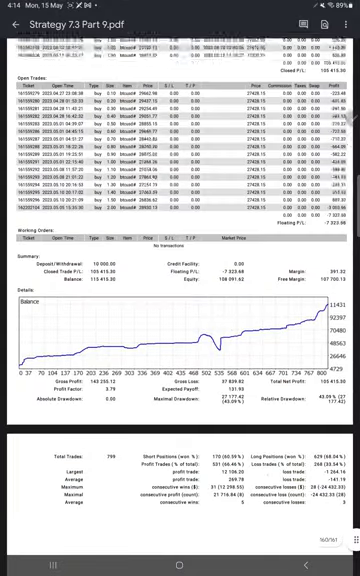
Step: Circle the Strategy 7.3 trade summary totals in red and handwrite 'R:R 1:1.0' beneath
scroll(down, 3)
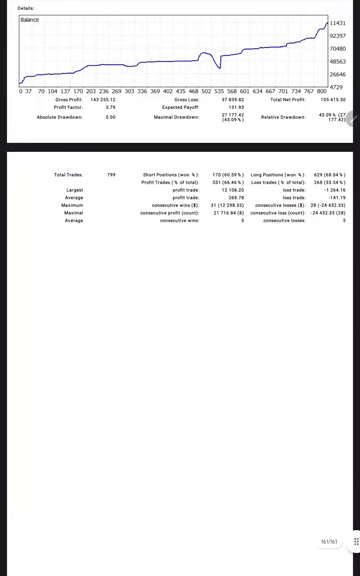
scroll(down, 3)
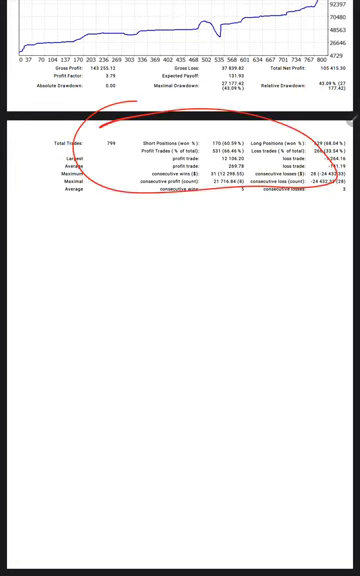
drag(60, 304, 76, 356)
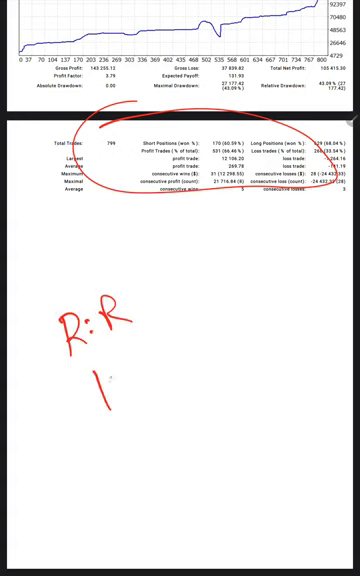
text(1:1.0)
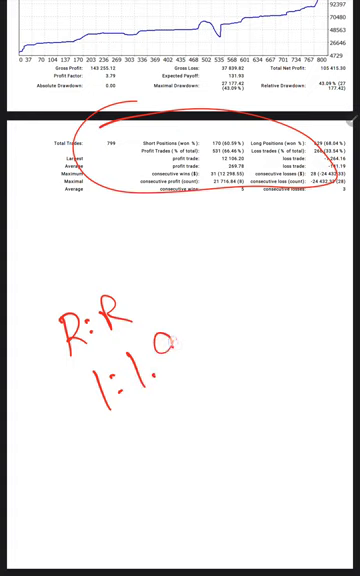